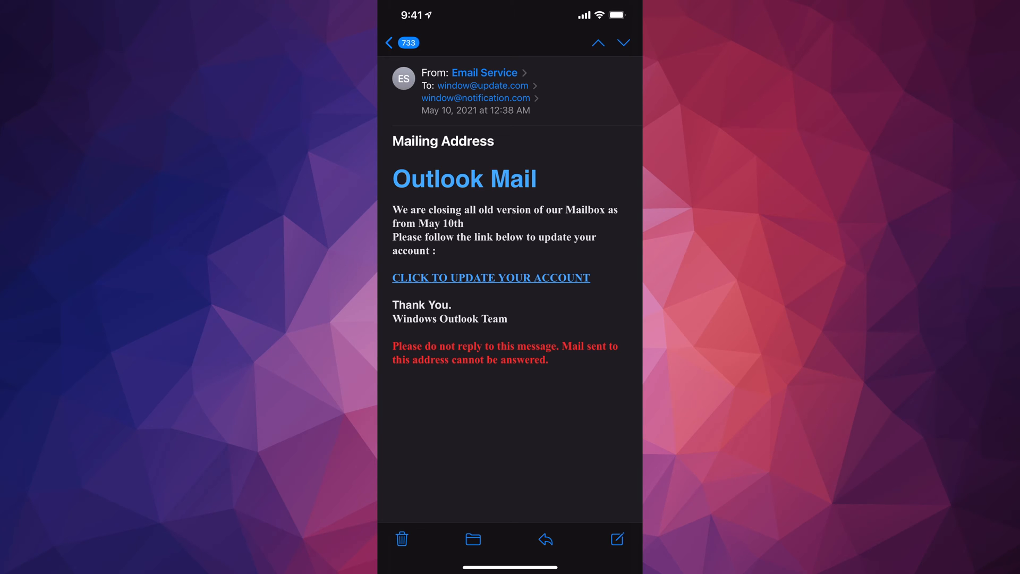
Step: Reveal the real address behind the 'Email Service' sender, then move on to the 'Apple ID Locked' email
{"action": "left_click", "coordinate": [484, 72]}
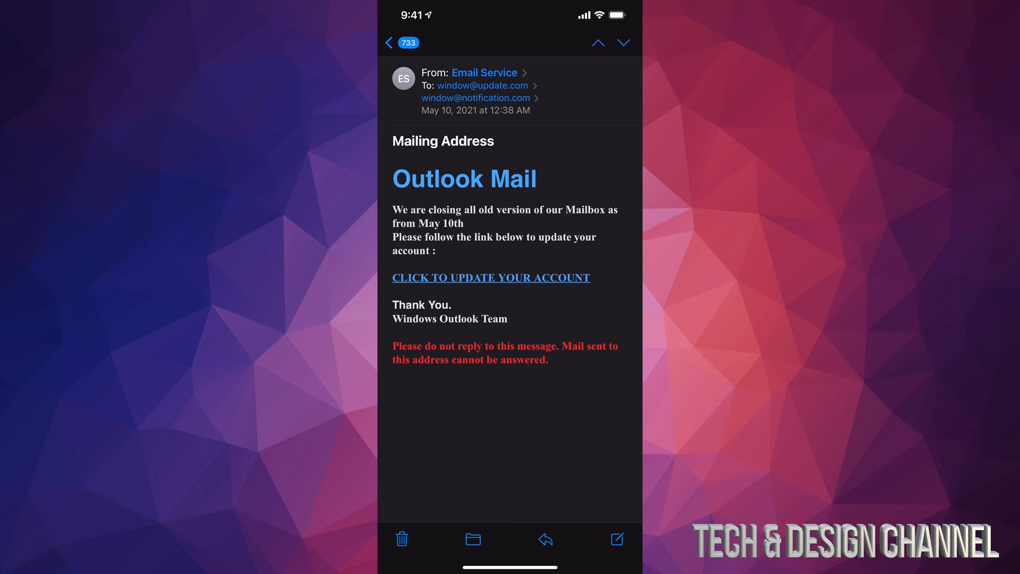
{"action": "left_click", "coordinate": [485, 72]}
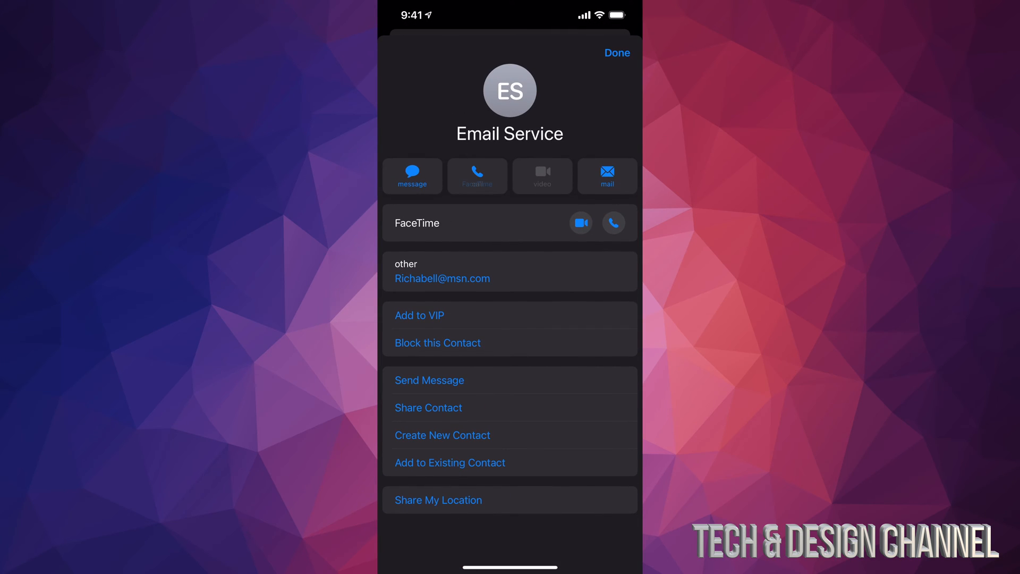
{"action": "left_click", "coordinate": [617, 53]}
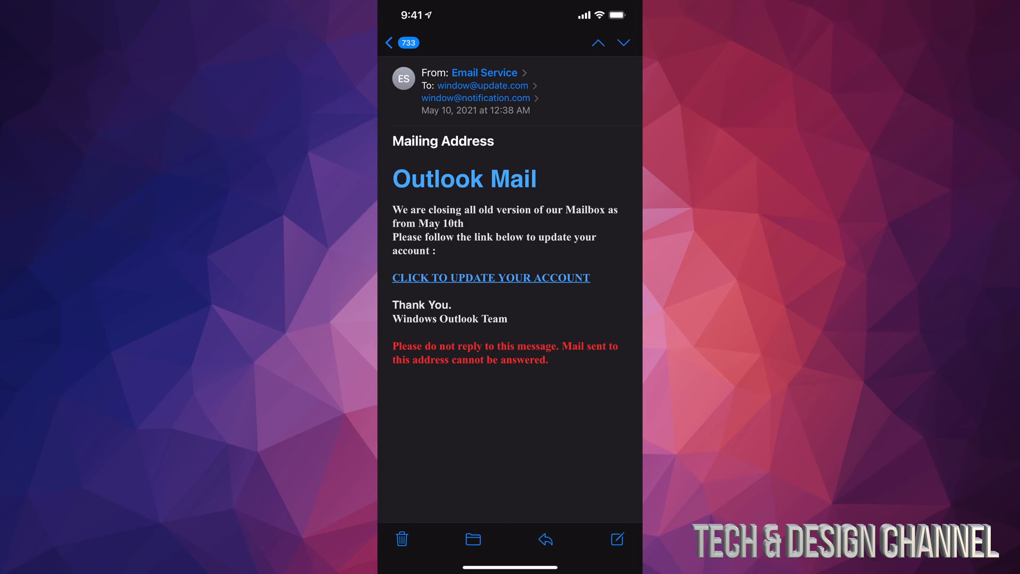
{"action": "left_click", "coordinate": [484, 72]}
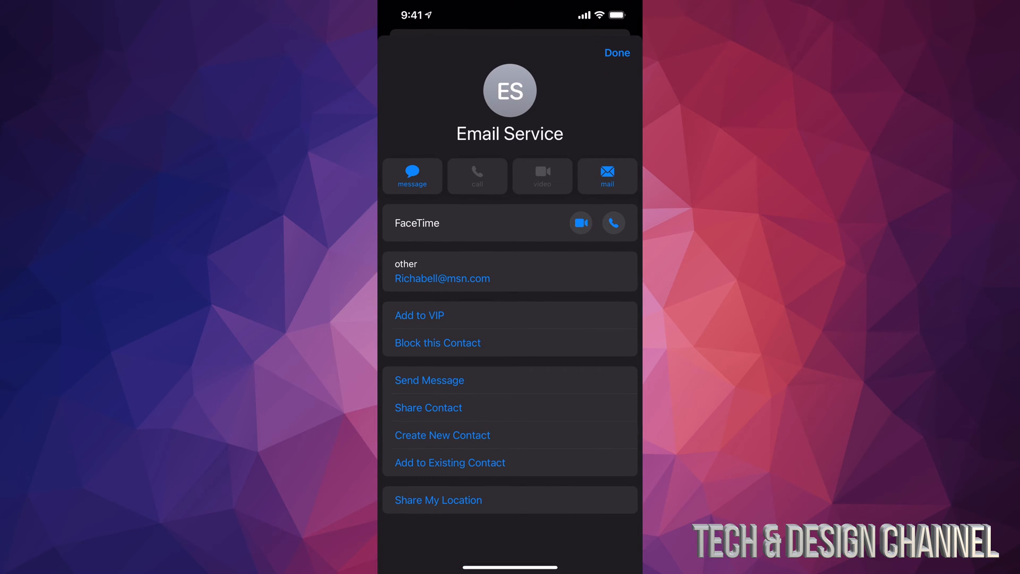
{"action": "left_click", "coordinate": [477, 176]}
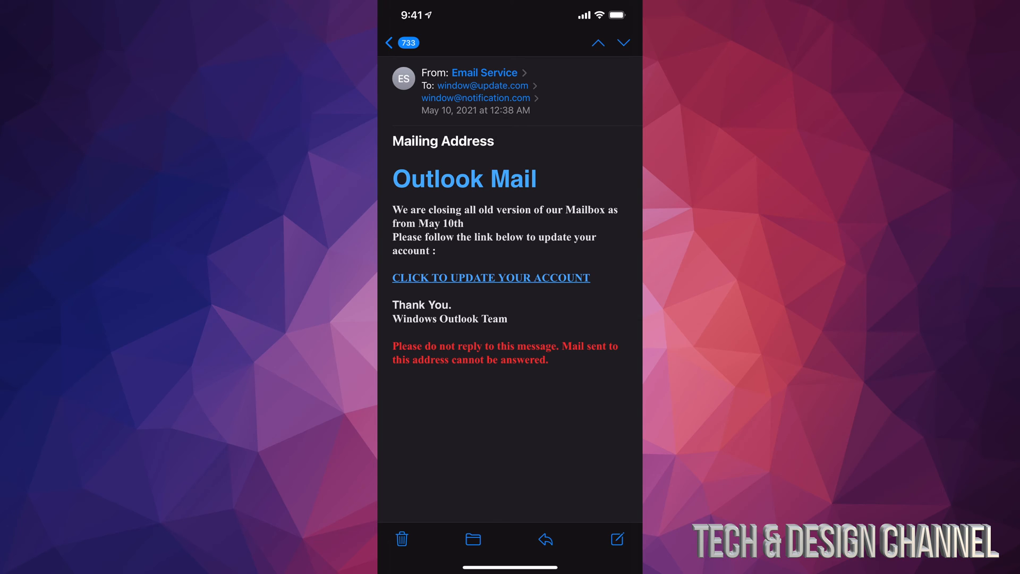
{"action": "left_click", "coordinate": [485, 72]}
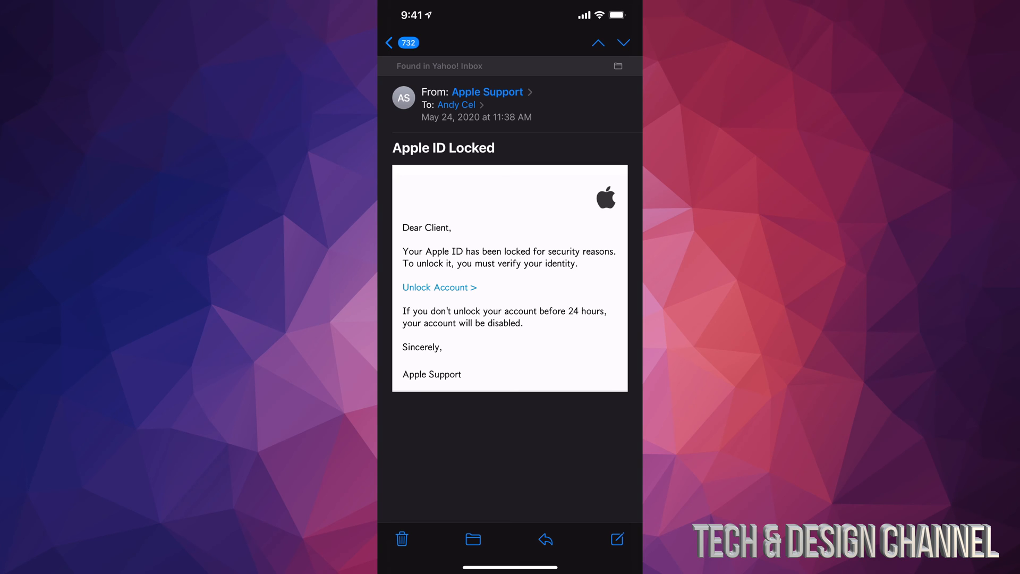
Step: Reveal the long random-looking address hiding behind the 'Apple Support' sender name
{"action": "left_click", "coordinate": [486, 92]}
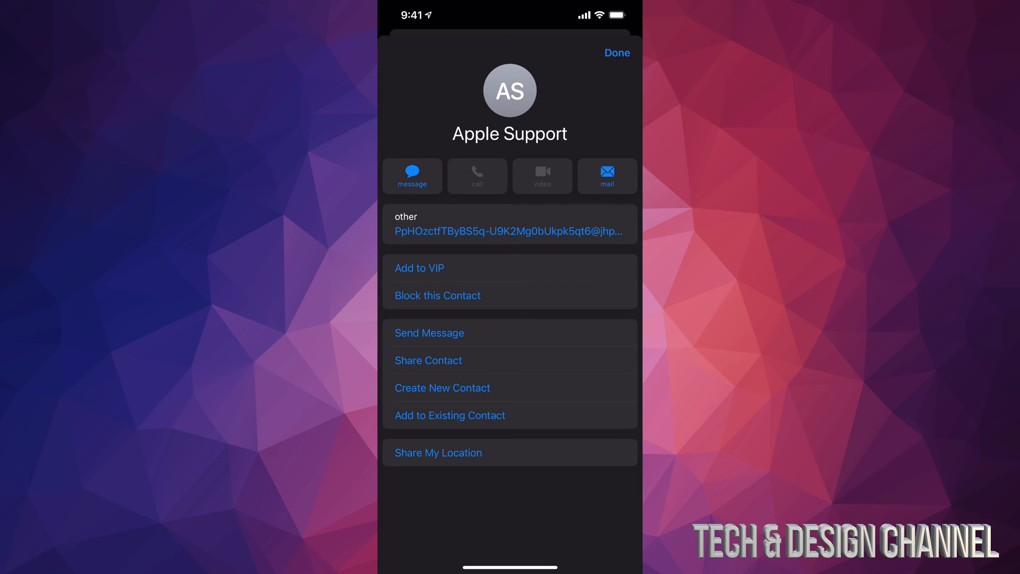